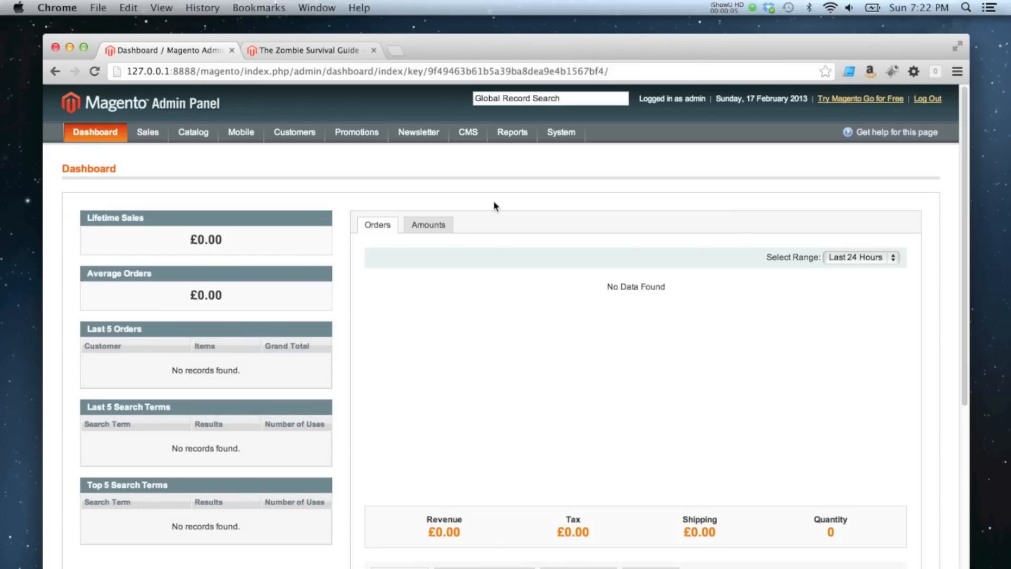
# Open The Zombie Survival Guide from Catalog > Manage Products for editing
pyautogui.click(192, 132)
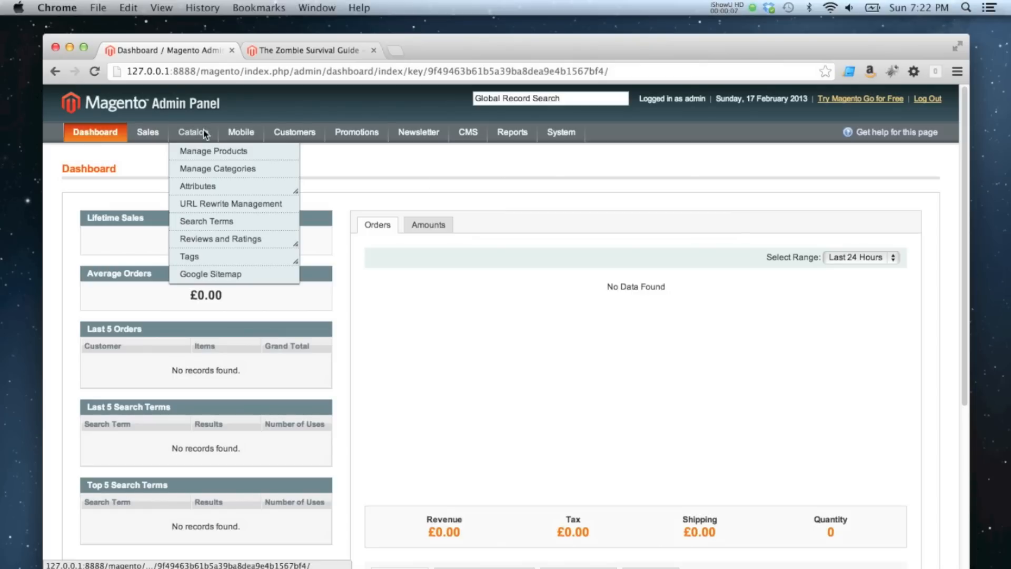
pyautogui.click(213, 151)
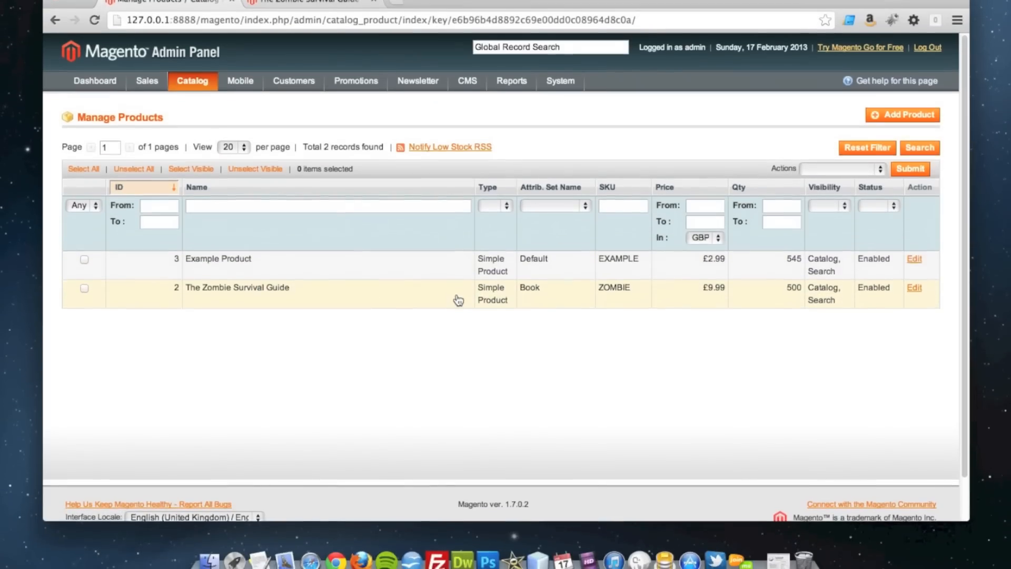
pyautogui.click(914, 287)
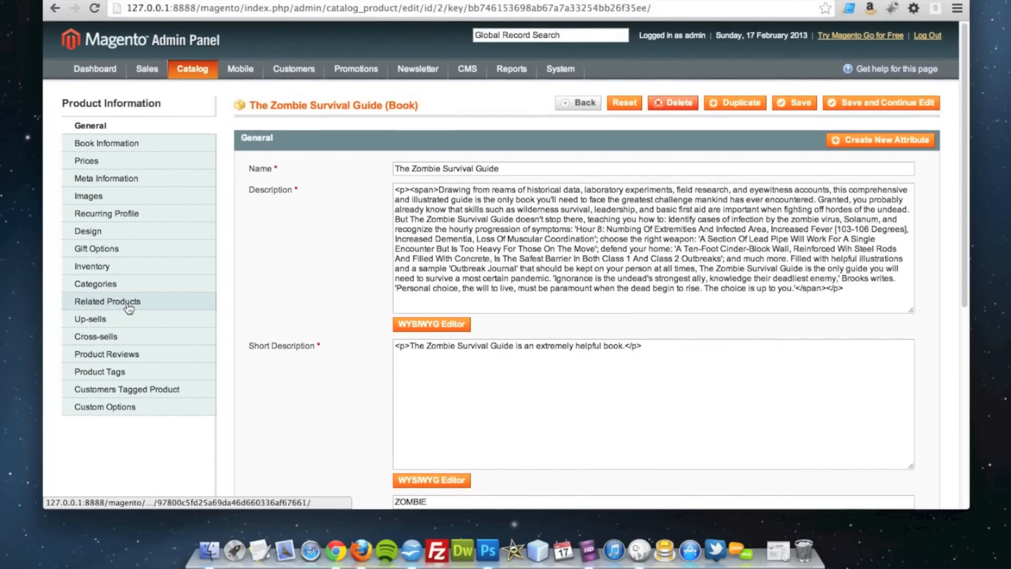
# Show the book's Related Products tab with the full unfiltered product list
pyautogui.click(107, 301)
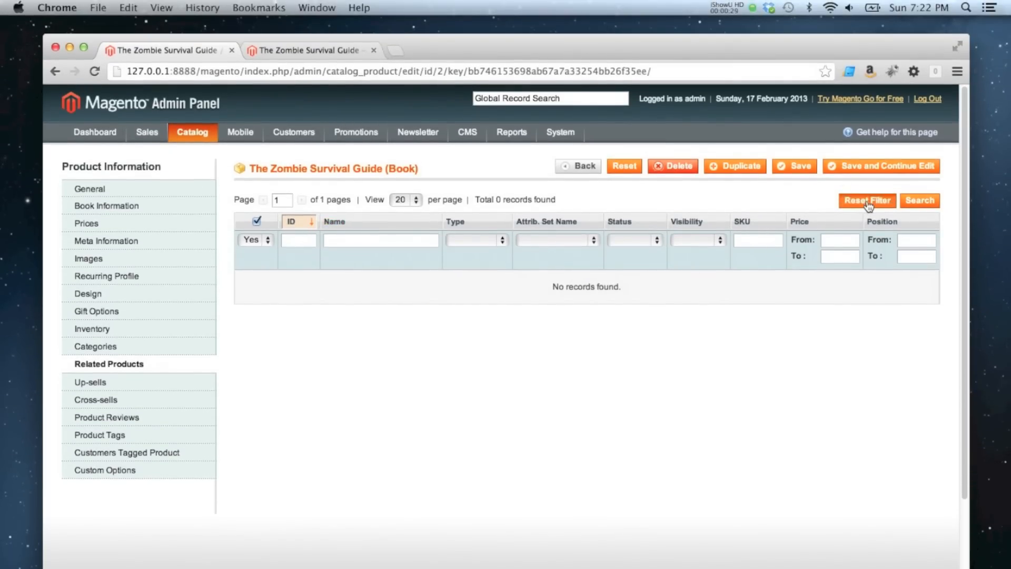
pyautogui.click(867, 201)
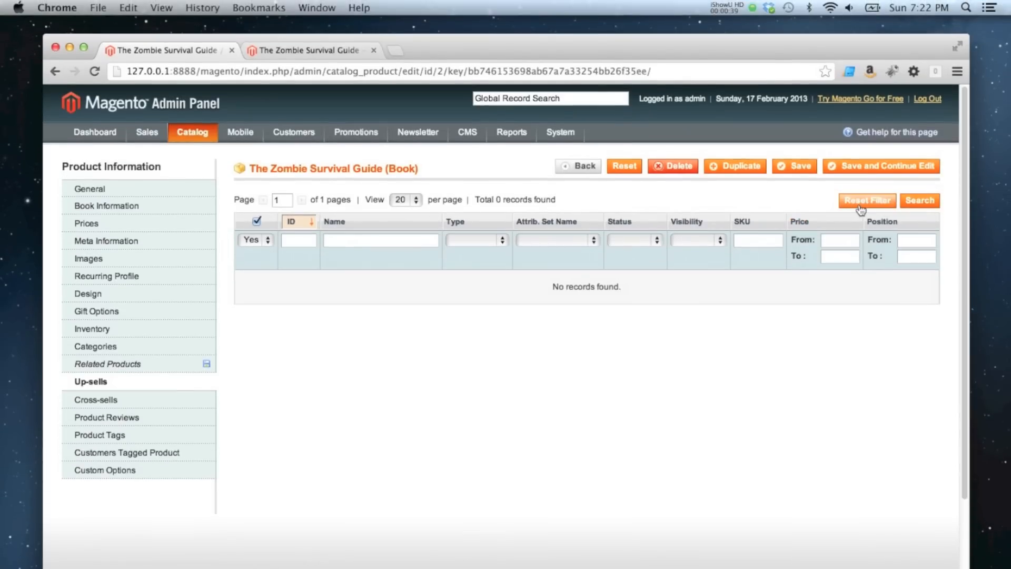
# Tick Example Product in the Up-sells and Cross-sells lists after resetting their filters
pyautogui.click(867, 200)
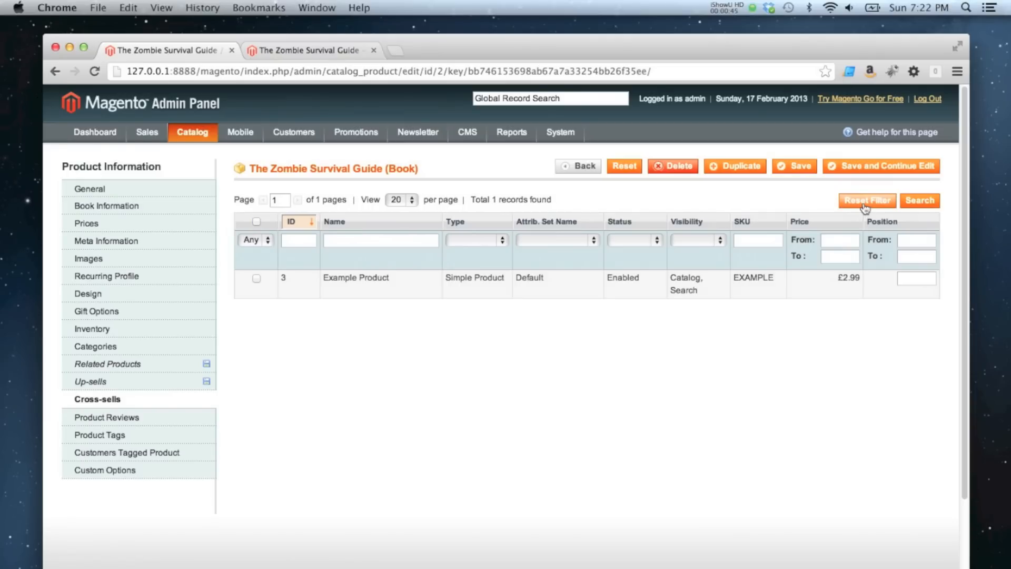
pyautogui.click(256, 278)
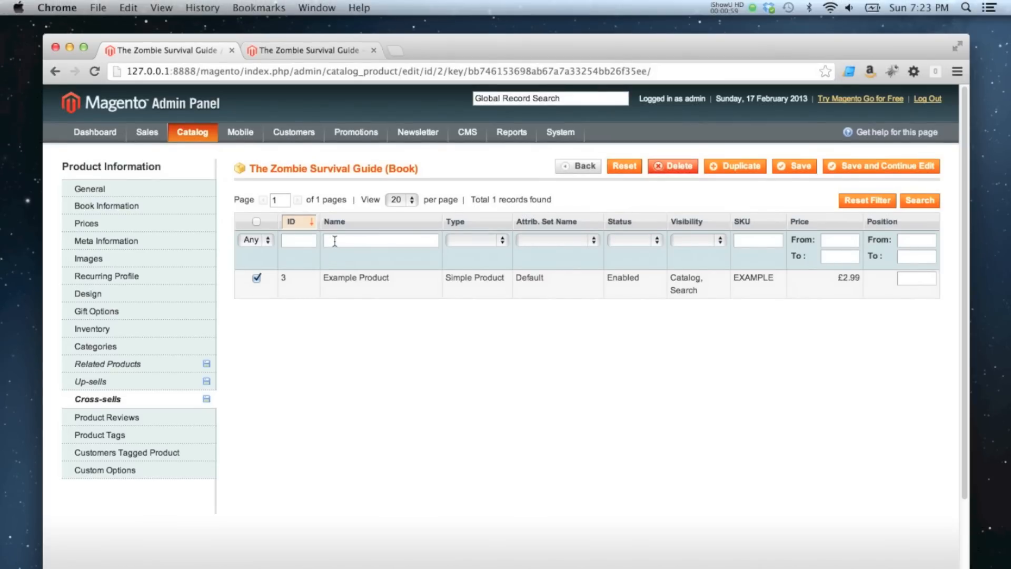
pyautogui.click(380, 240)
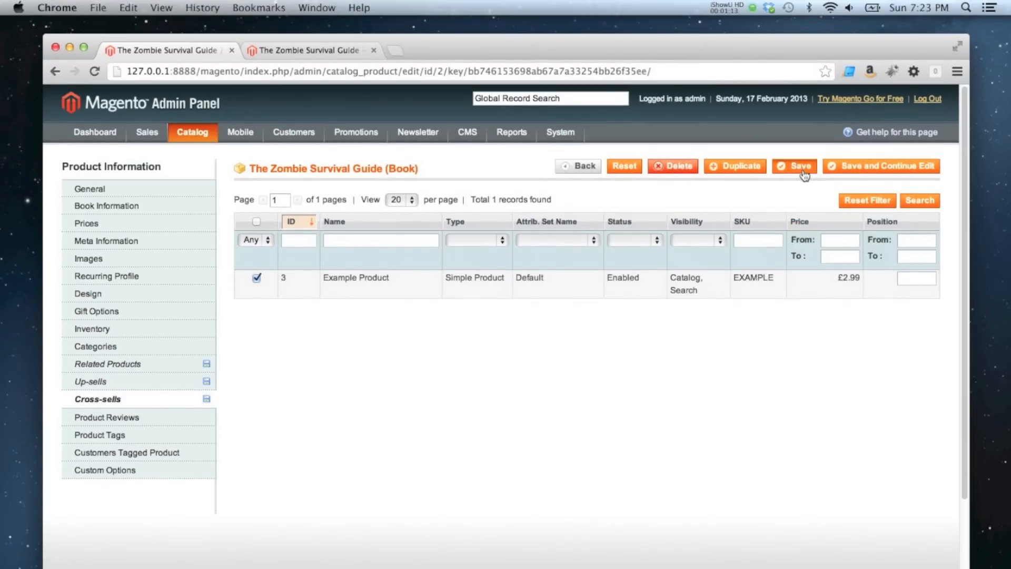
# Save the product links and view the book's storefront page listing Example Product
pyautogui.click(794, 166)
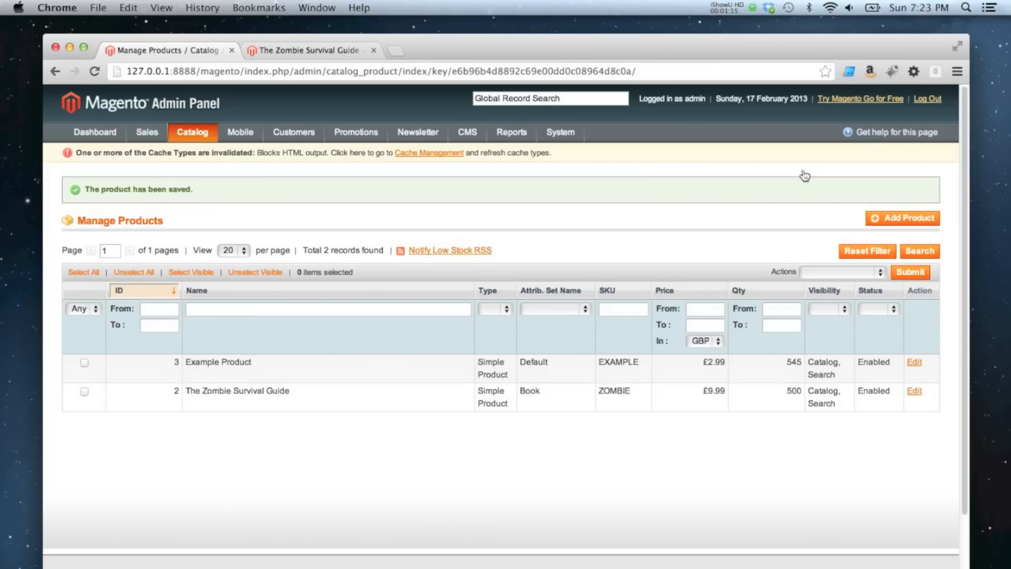
pyautogui.moveTo(294, 67)
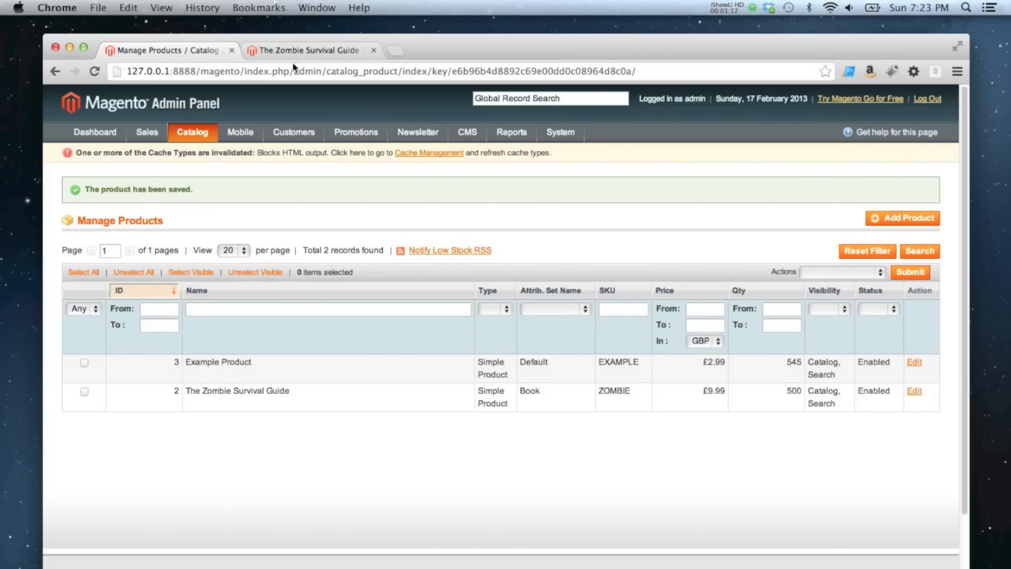
pyautogui.click(310, 50)
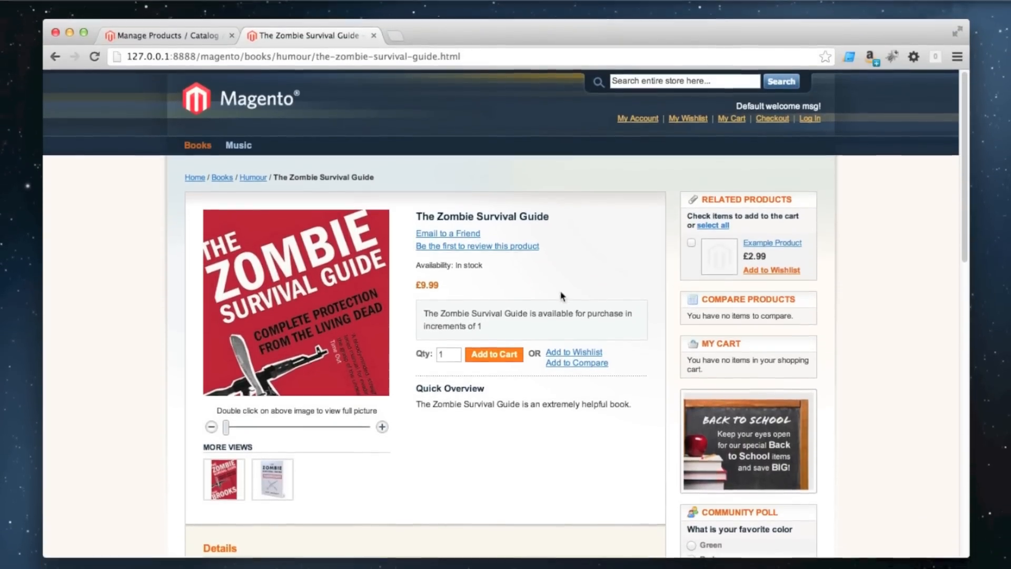
pyautogui.scroll(-3)
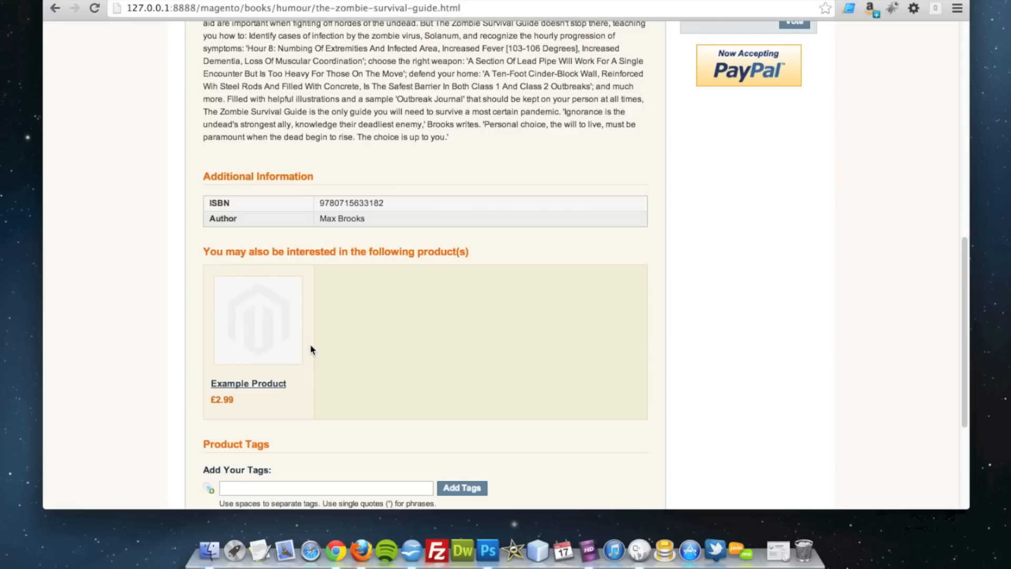
pyautogui.moveTo(957, 322)
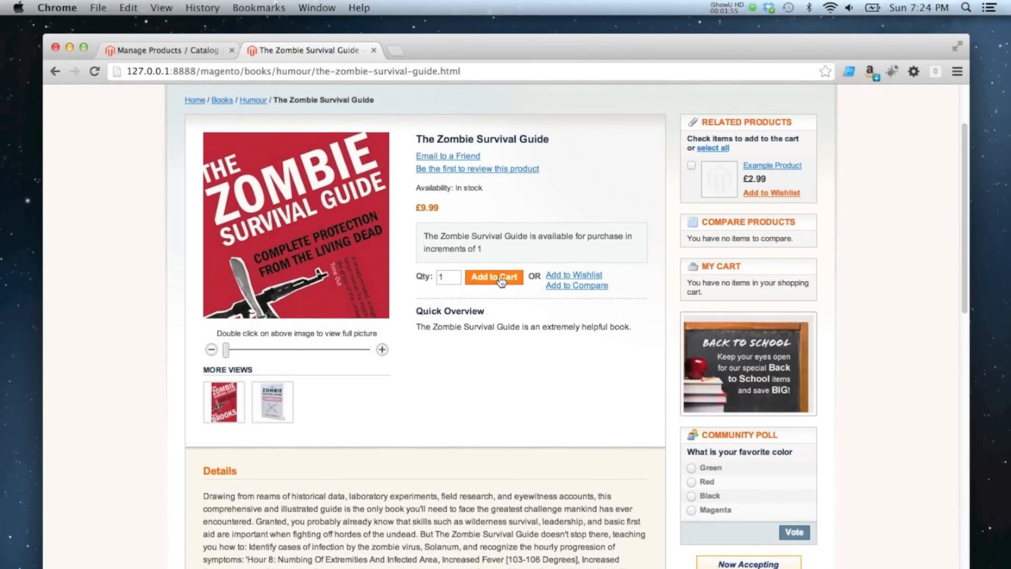
# Add The Zombie Survival Guide and cross-sell Example Product to the cart (£12.98)
pyautogui.click(493, 277)
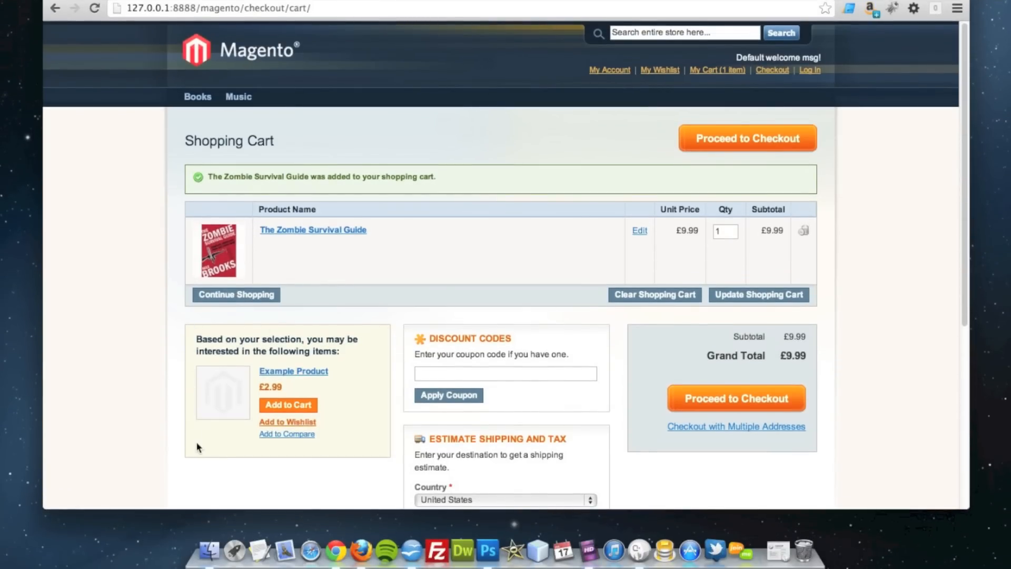
pyautogui.moveTo(385, 398)
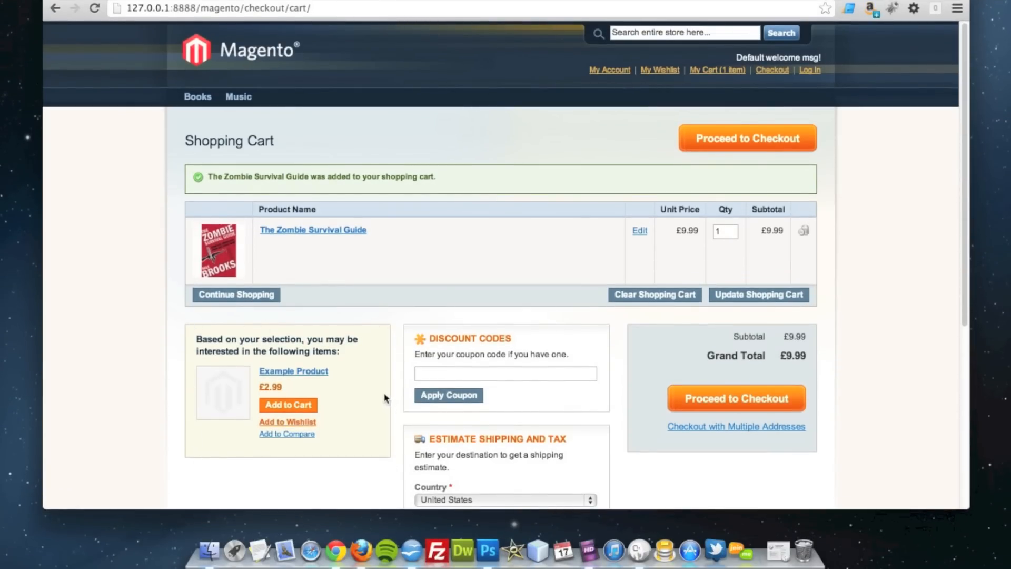
pyautogui.moveTo(618, 391)
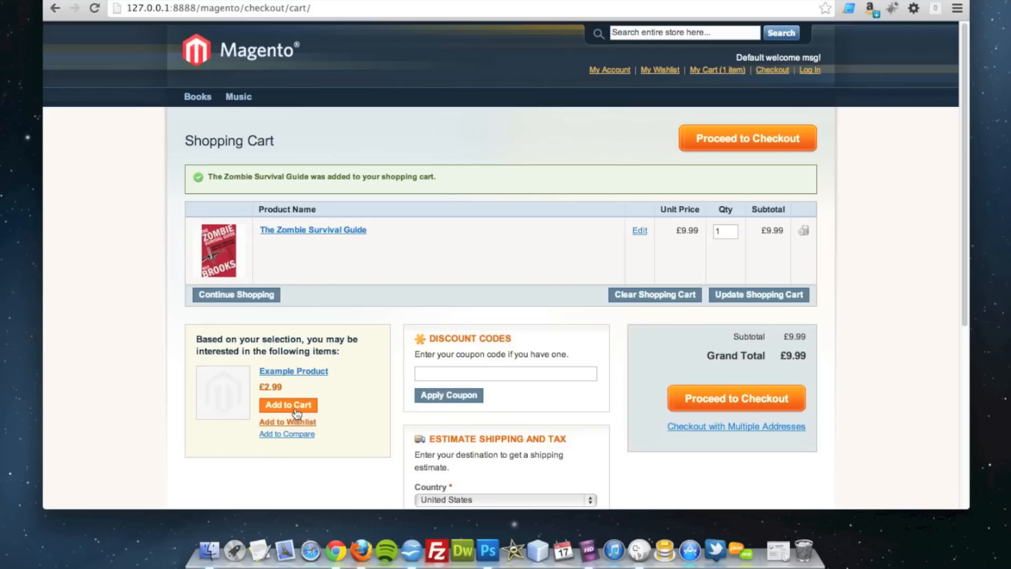
pyautogui.click(287, 405)
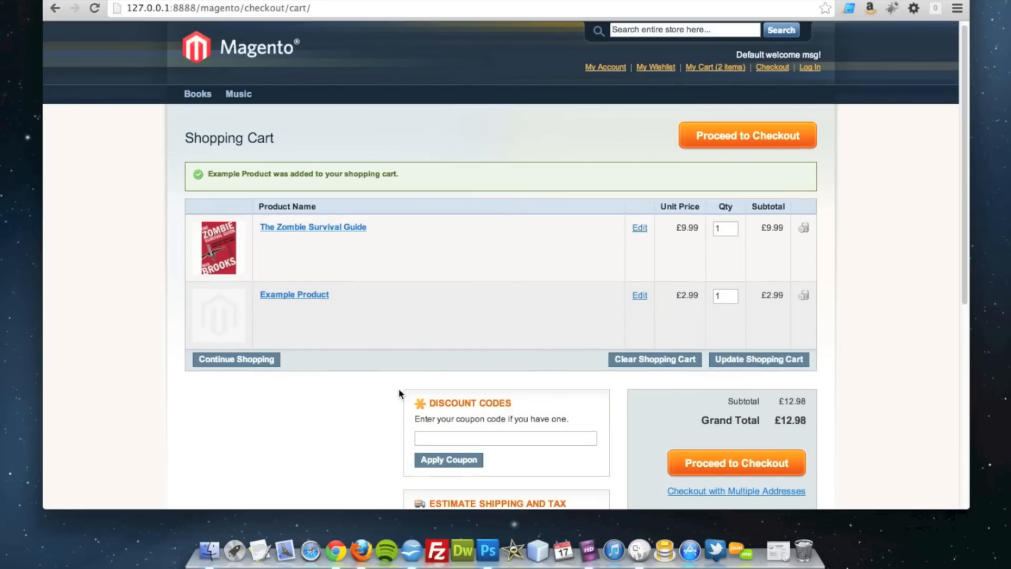
pyautogui.scroll(-3)
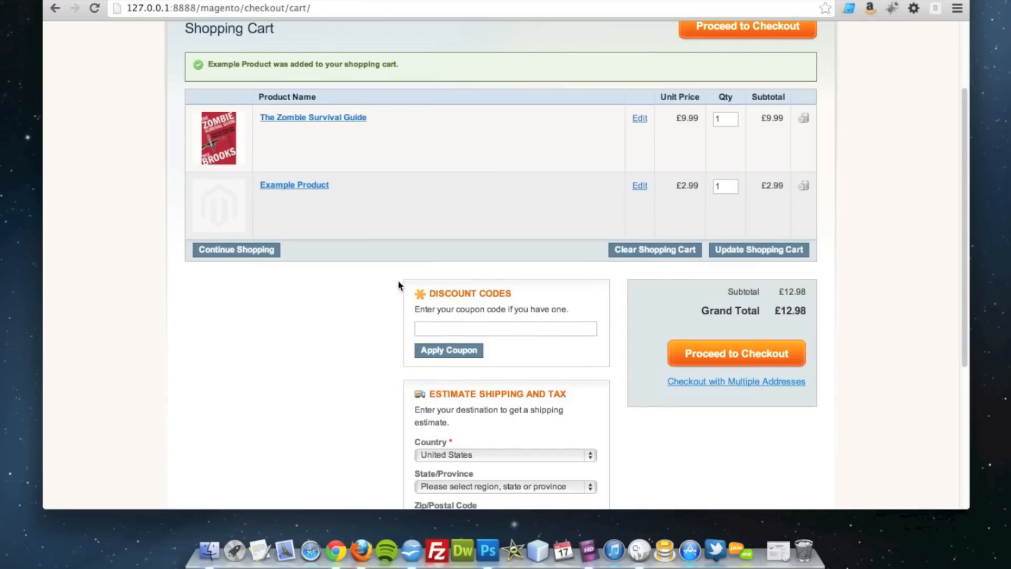
pyautogui.moveTo(227, 424)
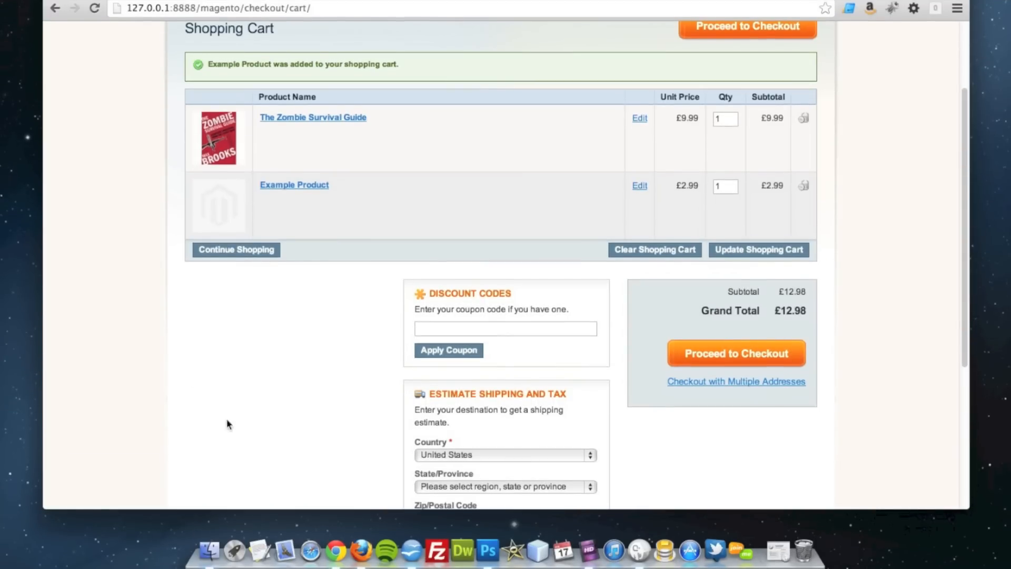
pyautogui.moveTo(184, 324)
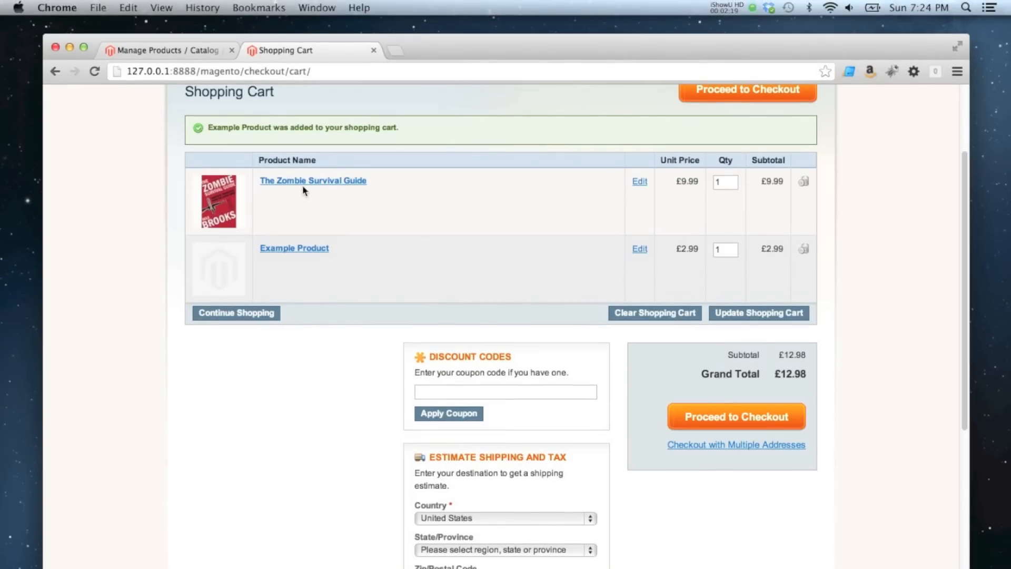
# Return from the cart to The Zombie Survival Guide page and scroll through it
pyautogui.click(313, 181)
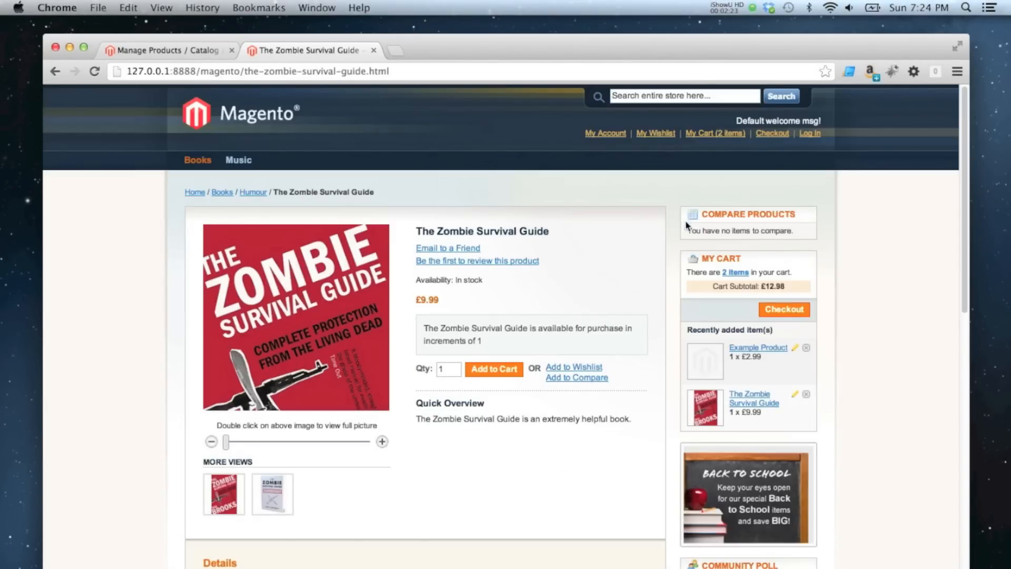
pyautogui.scroll(-3)
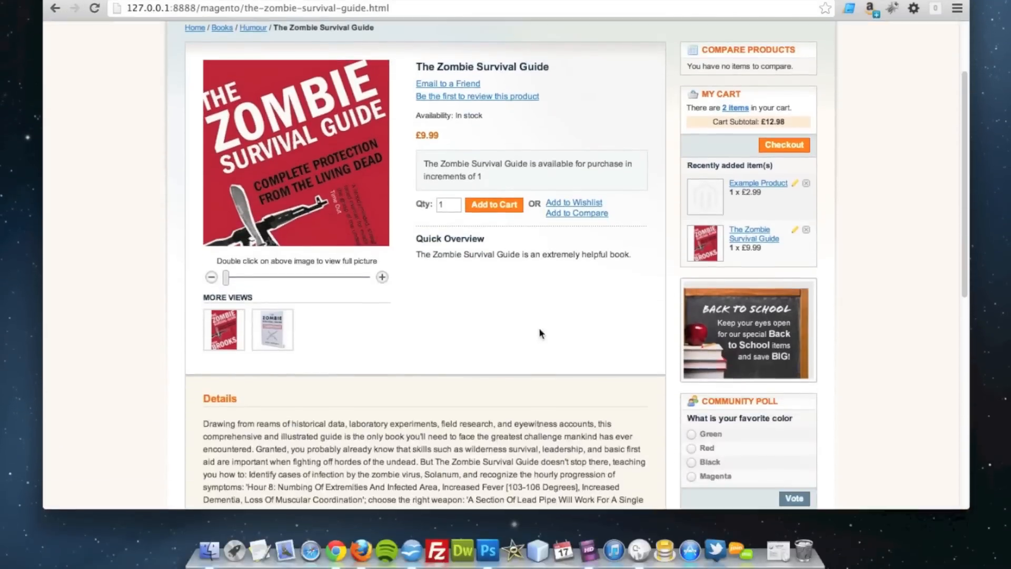
pyautogui.scroll(-3)
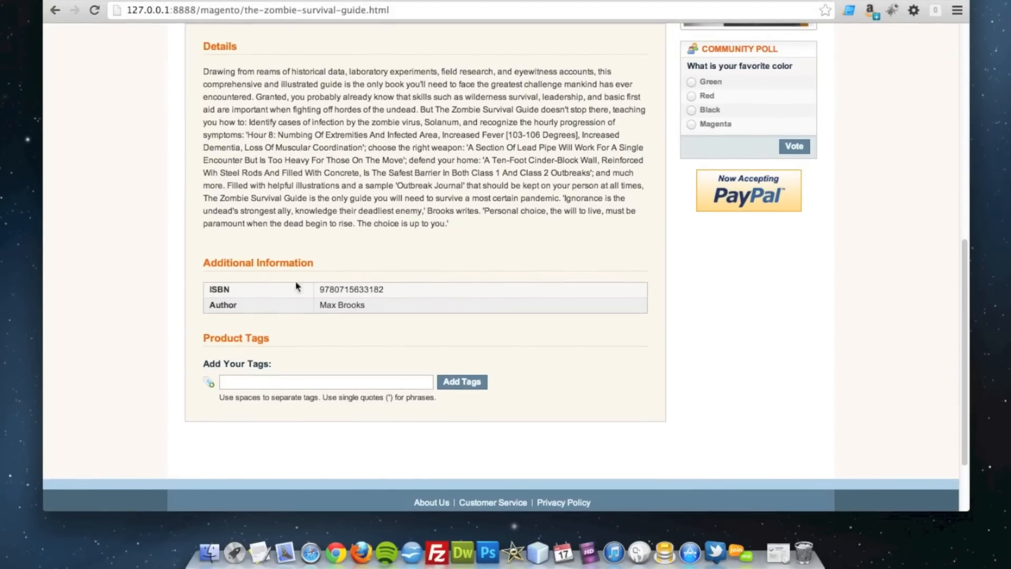
pyautogui.scroll(3)
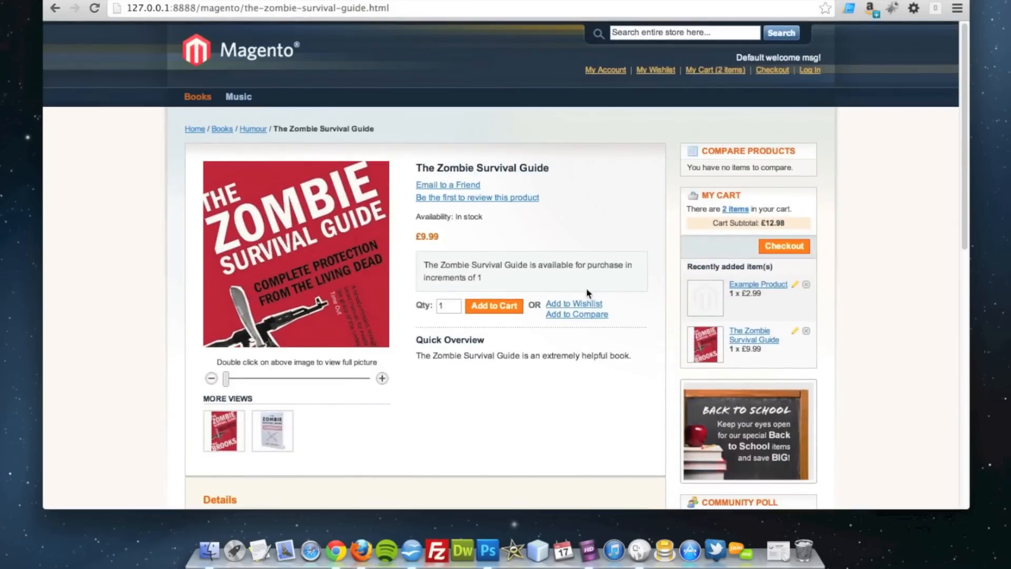
pyautogui.moveTo(603, 385)
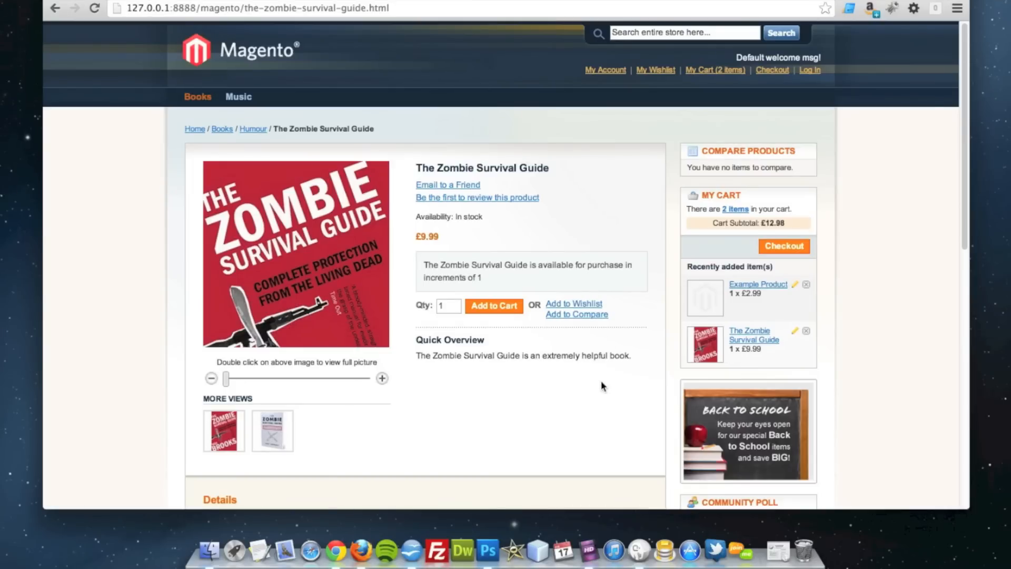